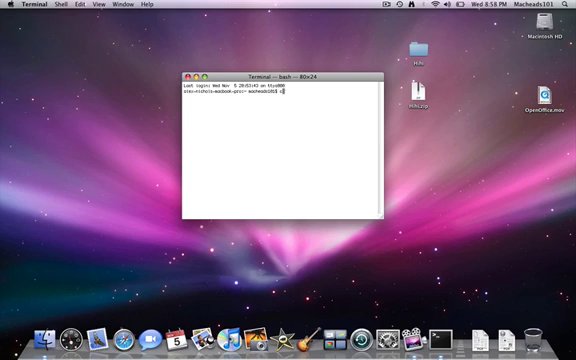
Change into the Desktop folder and list Hihi, Hihi.zip and OpenOffice.mov.
left_click(428, 95)
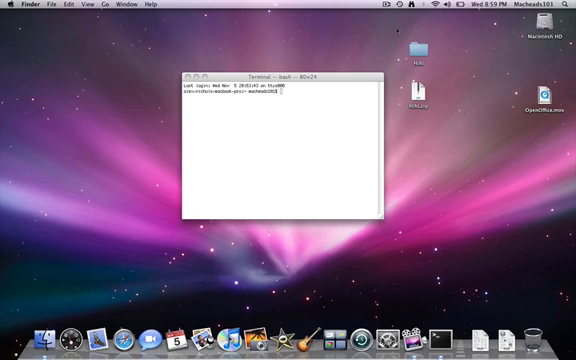
left_click(416, 48)
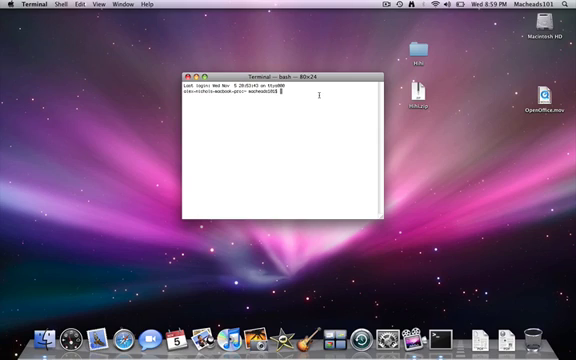
type("cd Desk")
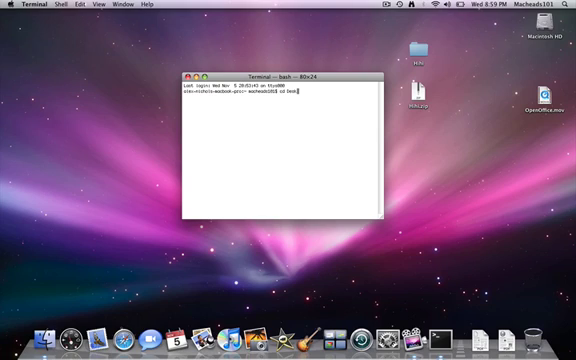
key("Return")
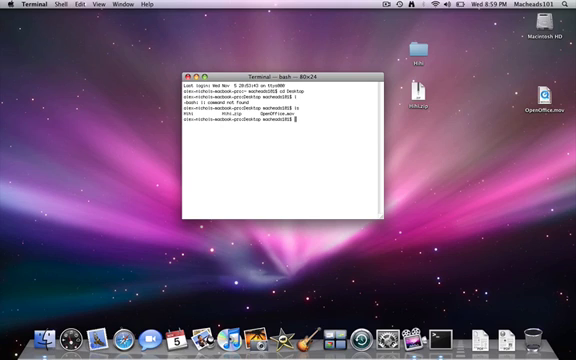
Connect by ftp to macheads101.com and log in with the account's username and password.
type("ftp macheads101.com")
type("BRINKSTER\\macheads101")
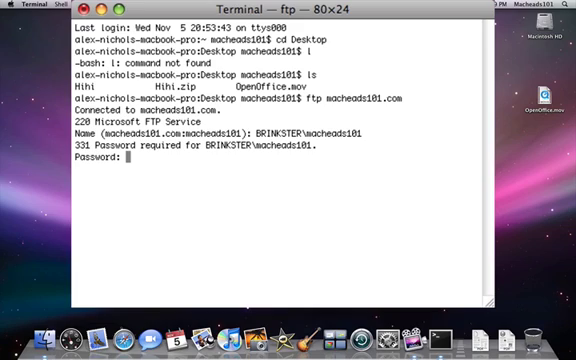
key("Return")
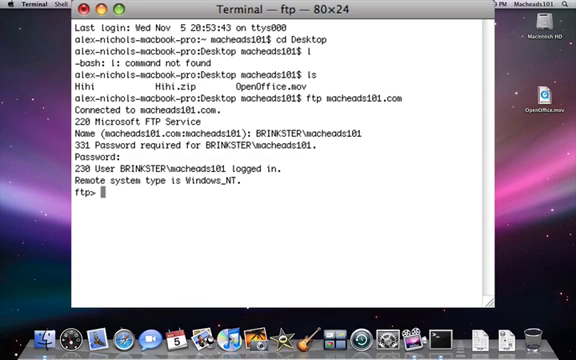
List the server's top-level folders, then move into webroot and list its files.
type("l")
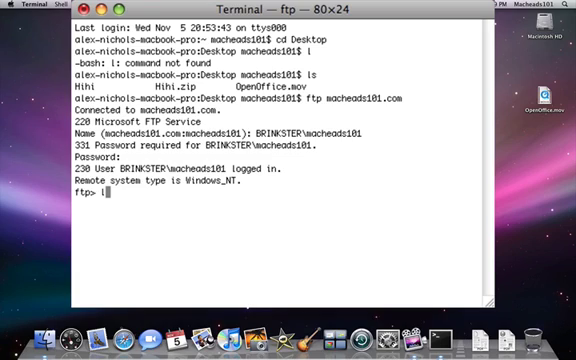
type("ls")
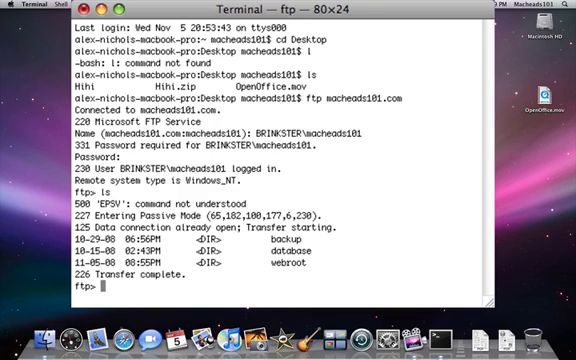
type("c")
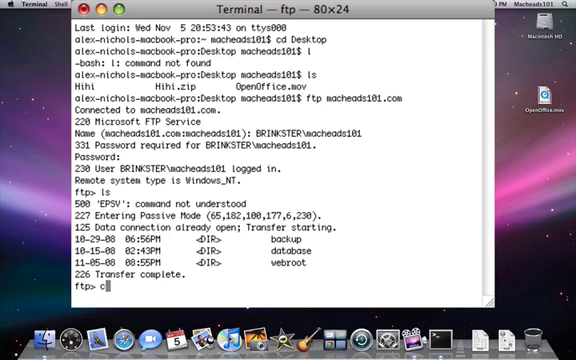
type("d webro")
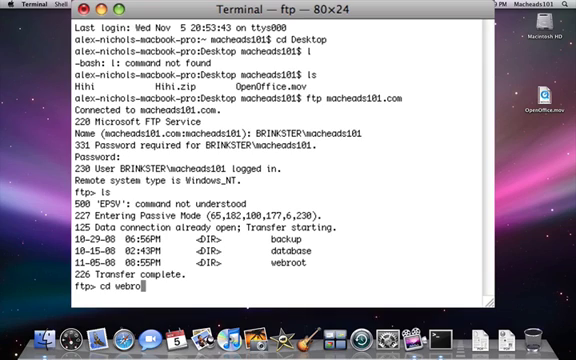
key("Return")
type("ls")
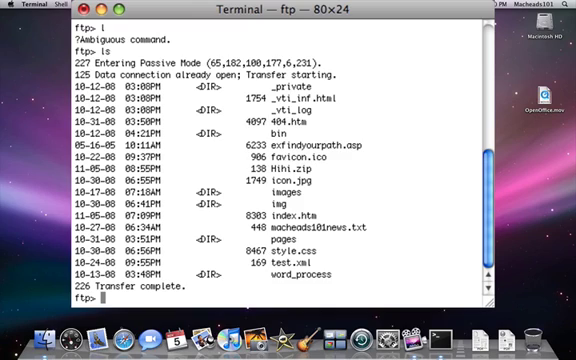
Upload Hihi.zip from the Desktop into webroot with 'put Hihi.zip'.
type("put")
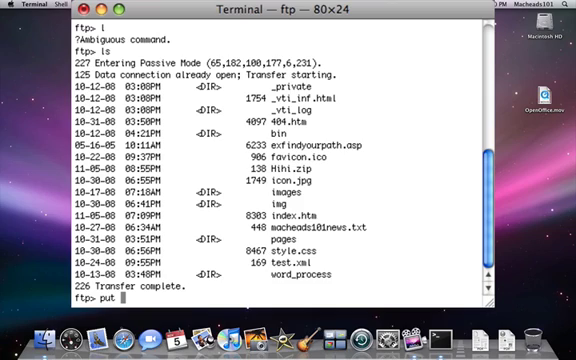
type("Hihi")
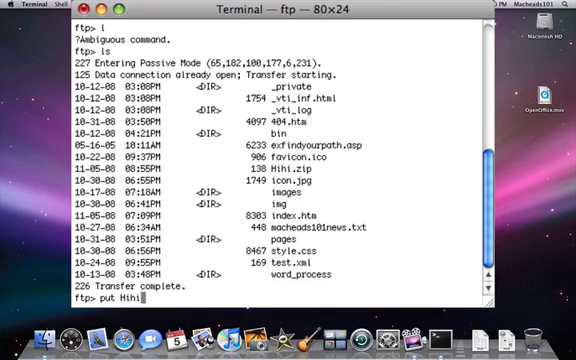
type(".zip")
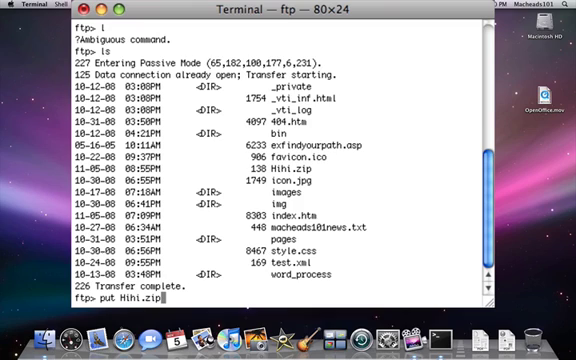
key("Return")
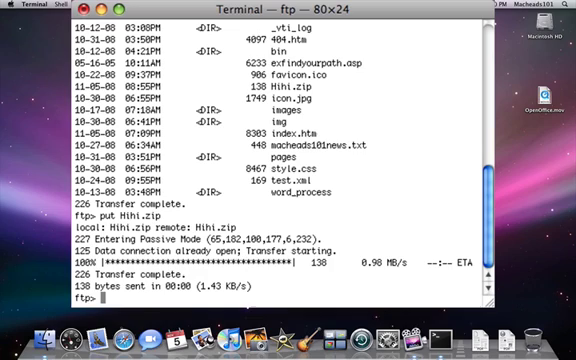
Download index.htm (8303 bytes) with 'get index.htm', then list webroot again.
type("get")
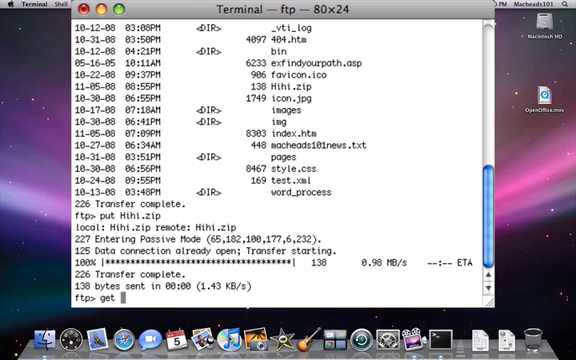
type("in")
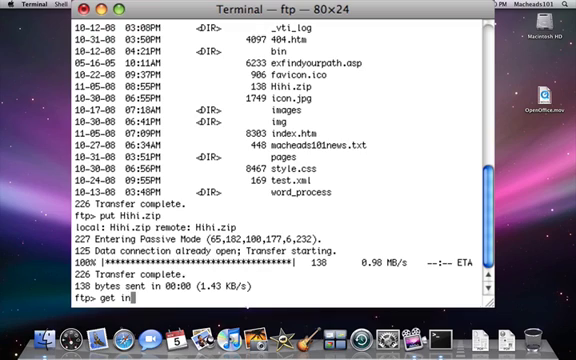
type("tex.htm")
type("get index.html")
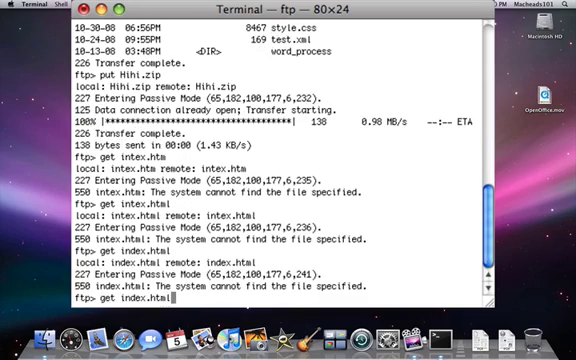
key("Return")
type("la")
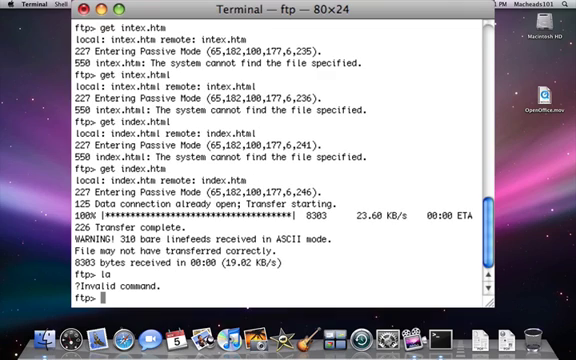
type("ls")
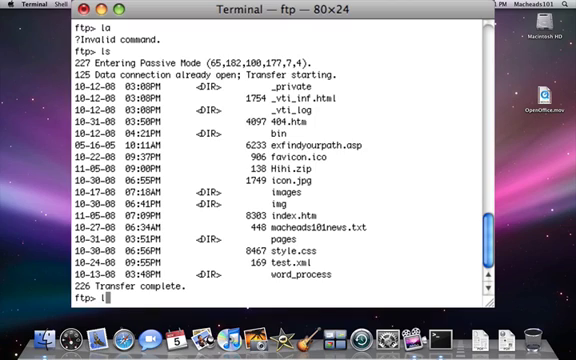
Set the local folder to /Users/macheads101 with lcd and list webroot once more.
type("lcd")
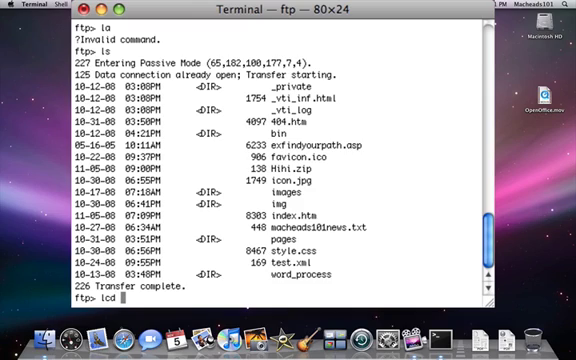
type("/U")
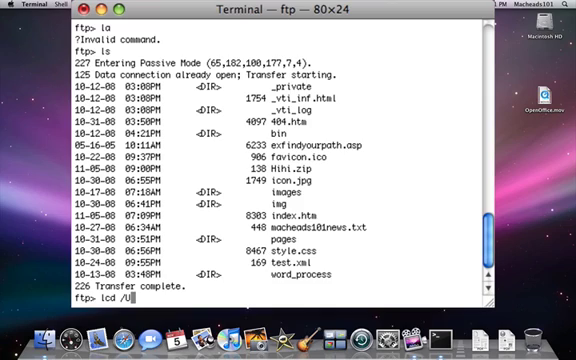
type("se")
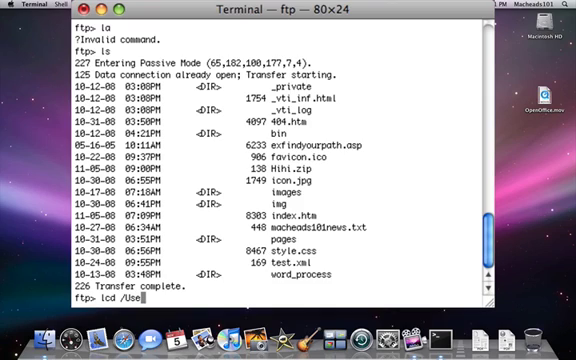
type("rs/macheads101")
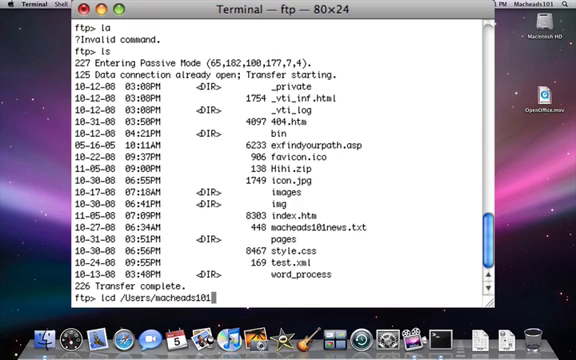
key("Return")
type("ls")
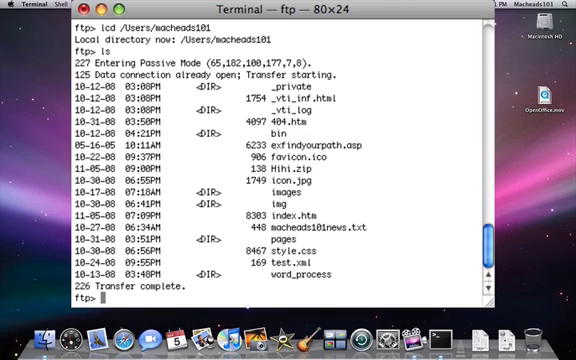
type("p")
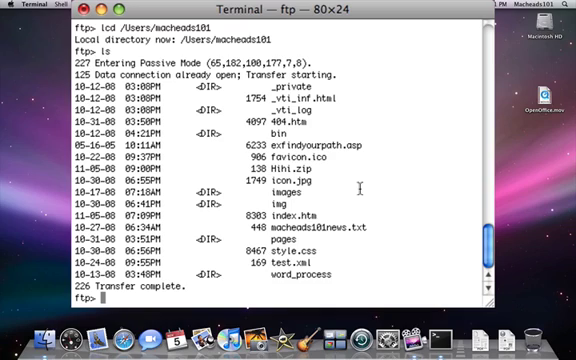
Upload Hihi.zip from the home folder into webroot, 138 bytes sent.
type("put Hihi.zip")
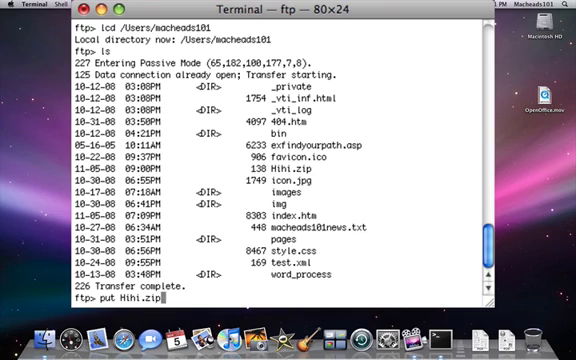
key("Return")
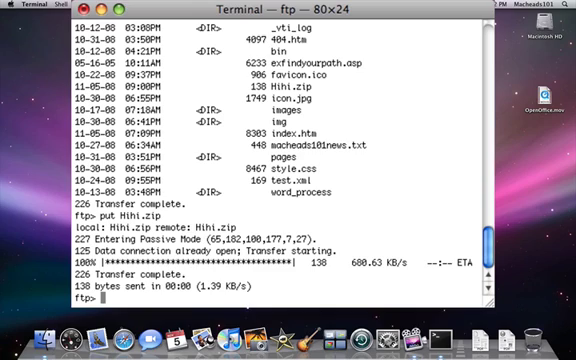
Quit the FTP session with 'exit' and return to the bash prompt in Desktop.
type("lcd")
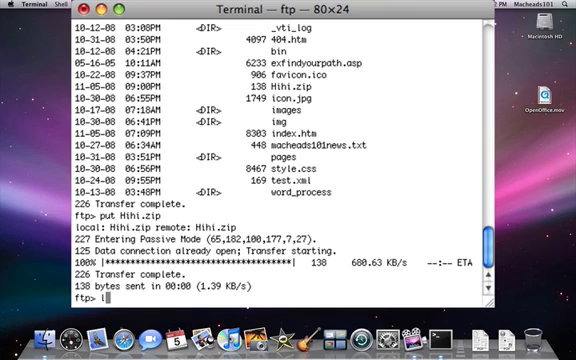
type("exit")
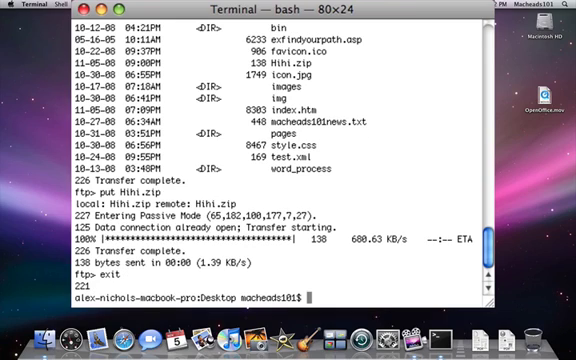